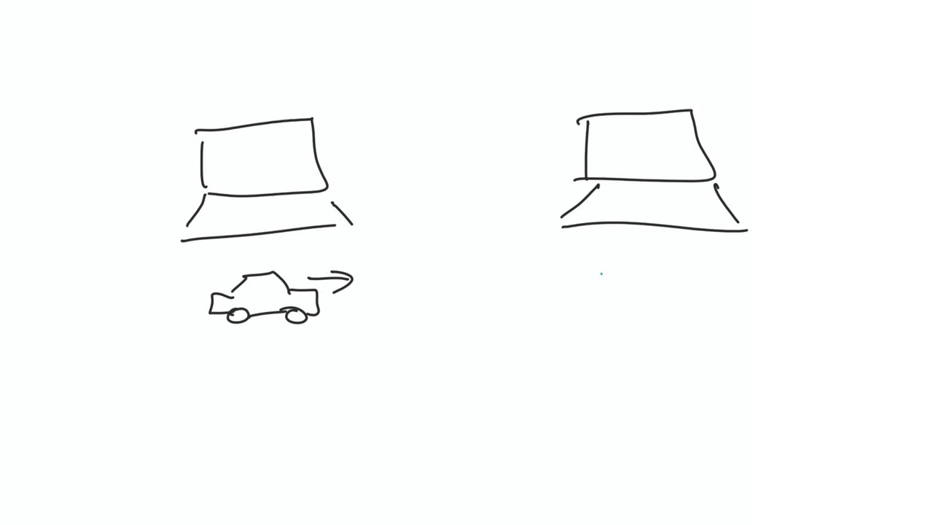
Sketch two laptops joined by a double-headed connection arrow
left_click_drag(566, 299, 663, 320)
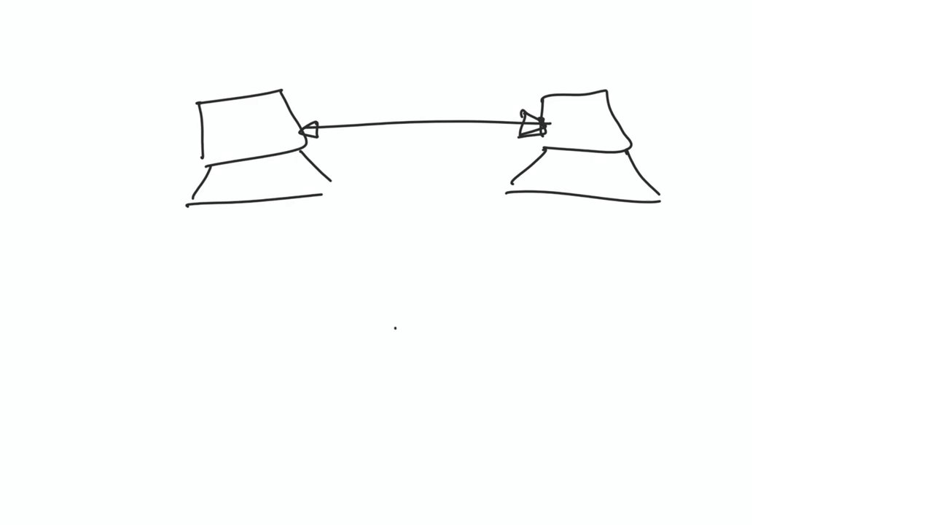
Draw a cube behind the left laptop and two more laptops below
left_click_drag(248, 205, 357, 343)
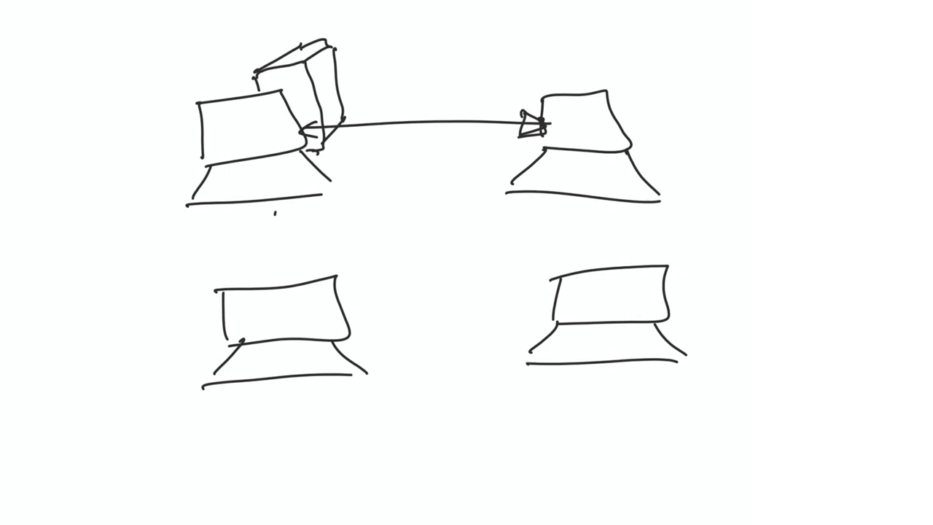
Draw arrows from the lower laptops to the top-left one and a small car underneath
left_click_drag(525, 270, 292, 197)
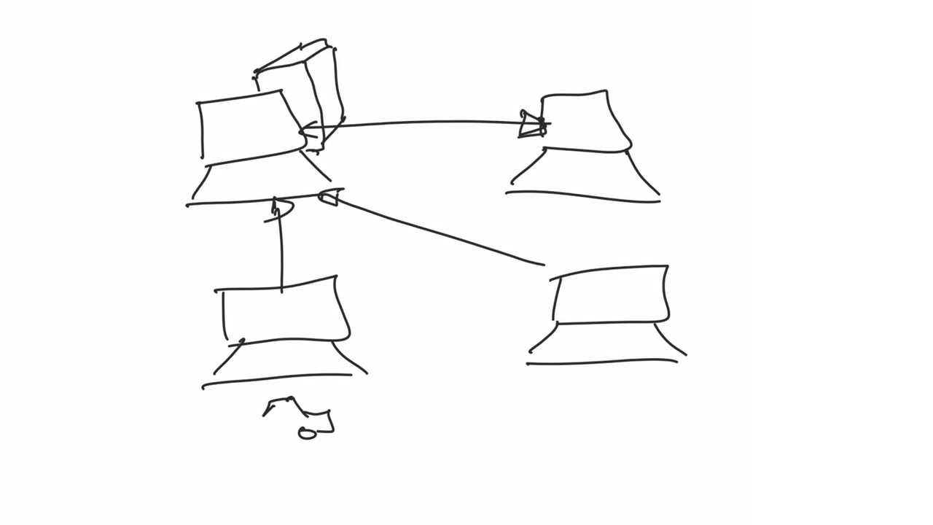
left_click_drag(226, 423, 328, 423)
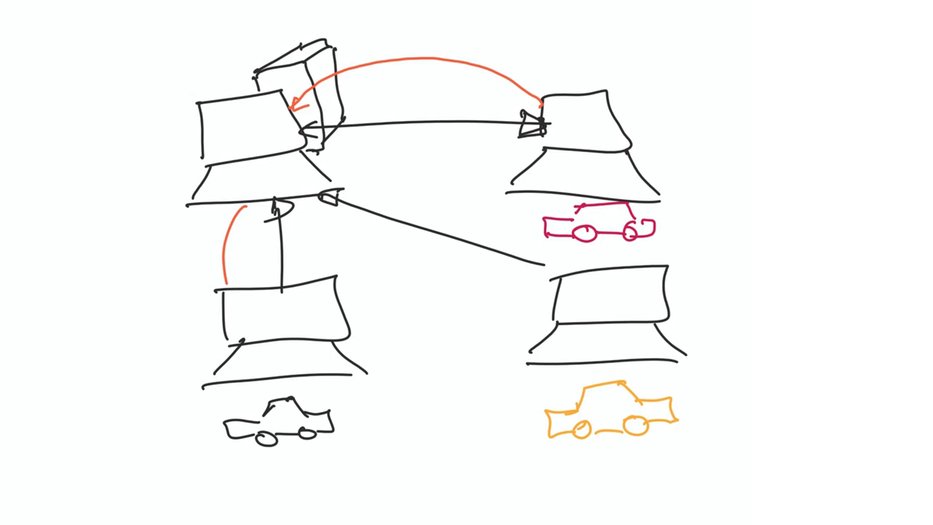
Redraw the network as three laptops with arrows into a central server-backed laptop
left_click_drag(561, 306, 328, 219)
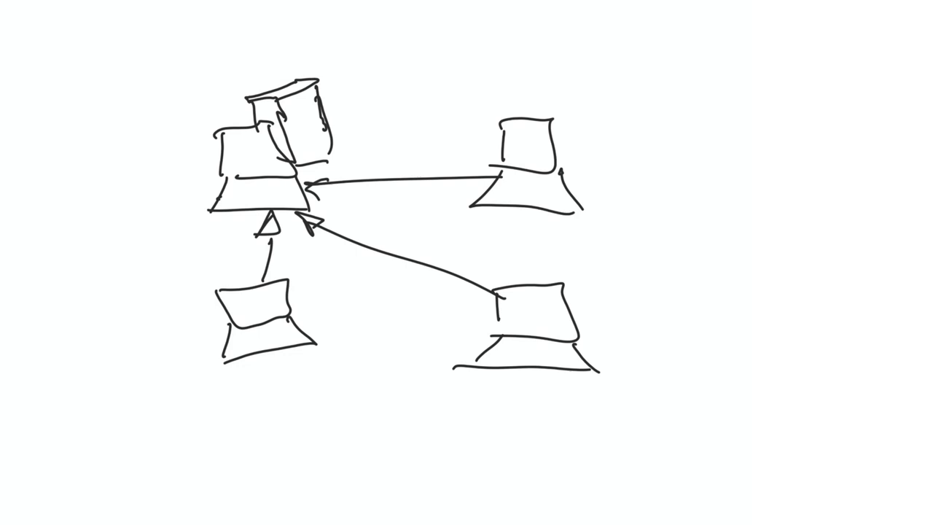
Cross out the central server in red and erase the arrows leading to it
left_click_drag(212, 102, 343, 219)
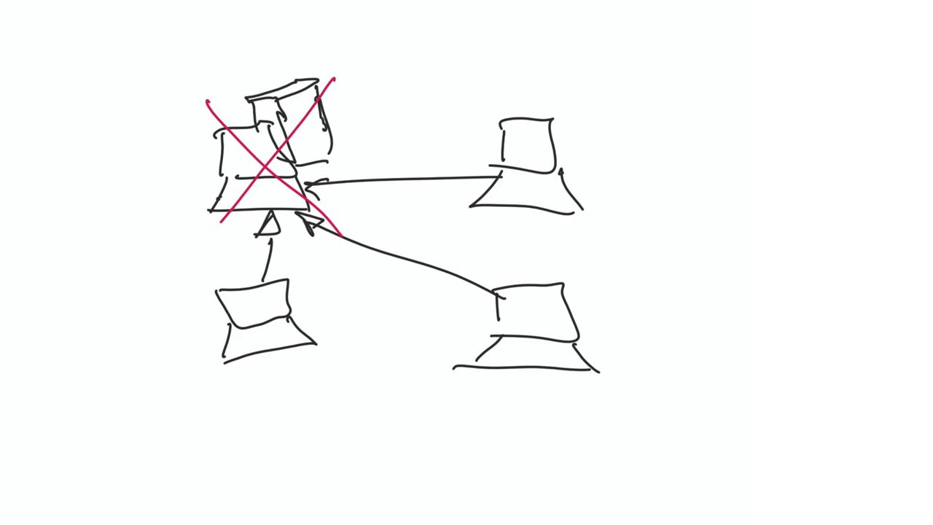
left_click_drag(233, 131, 336, 88)
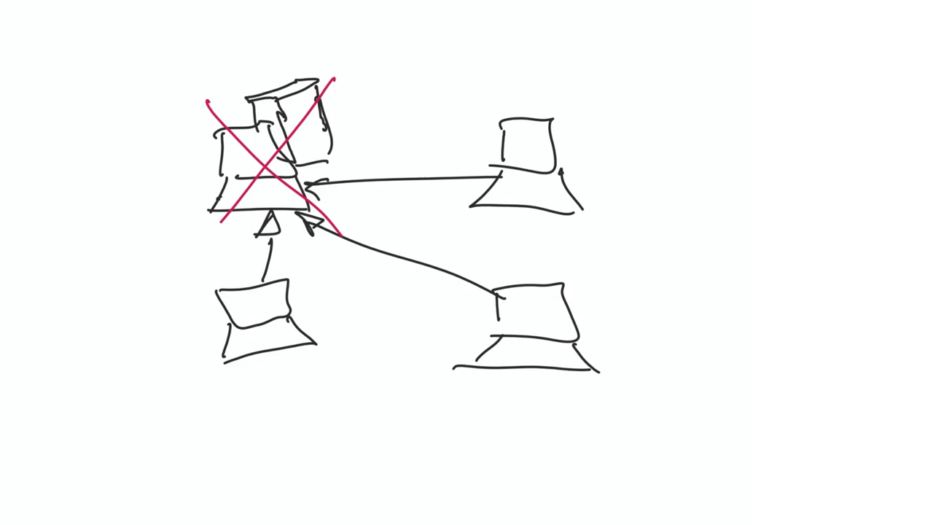
left_click_drag(542, 259, 601, 347)
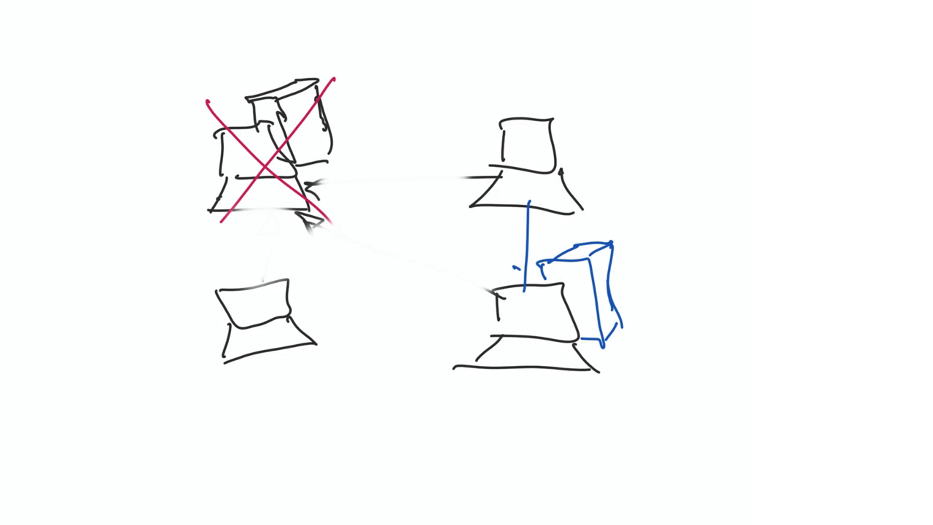
Link the two right-hand laptops directly with a blue line and cube
left_click_drag(299, 299, 481, 302)
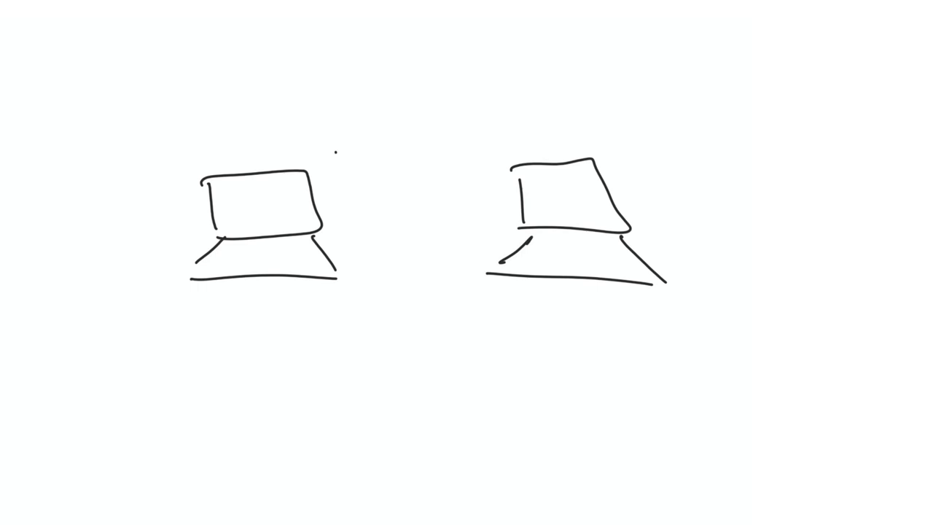
Draw a narrow wall beside the left laptop on the fresh page
left_click_drag(358, 153, 368, 292)
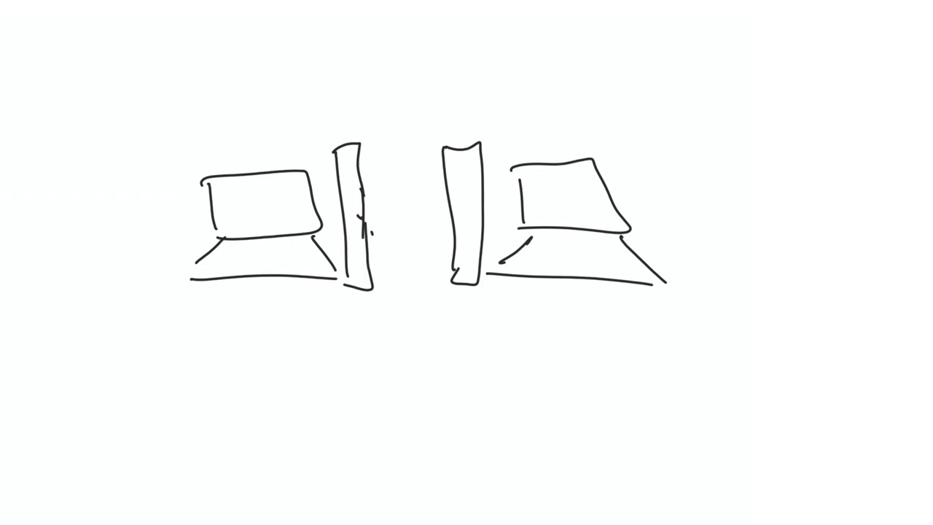
Label each wall 'NAT' to mark the barrier in front of both laptops
type("NAT")
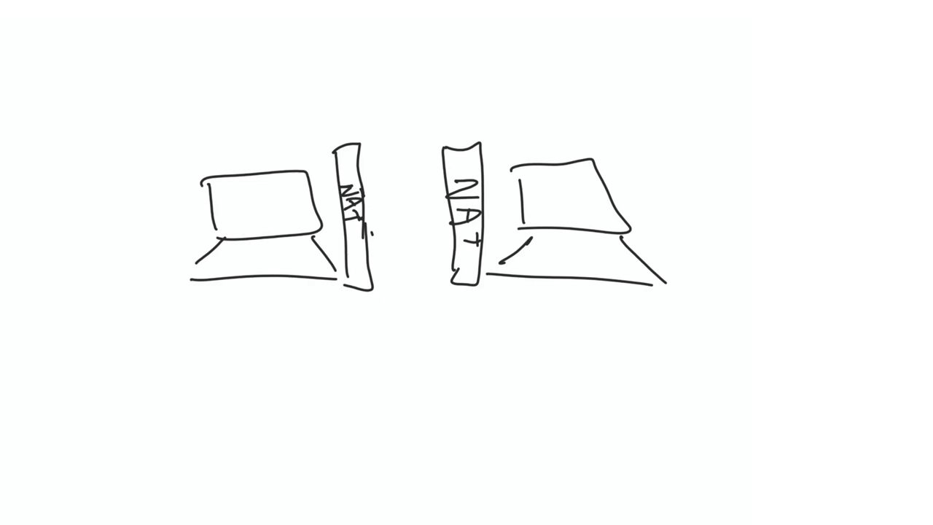
left_click_drag(371, 219, 440, 219)
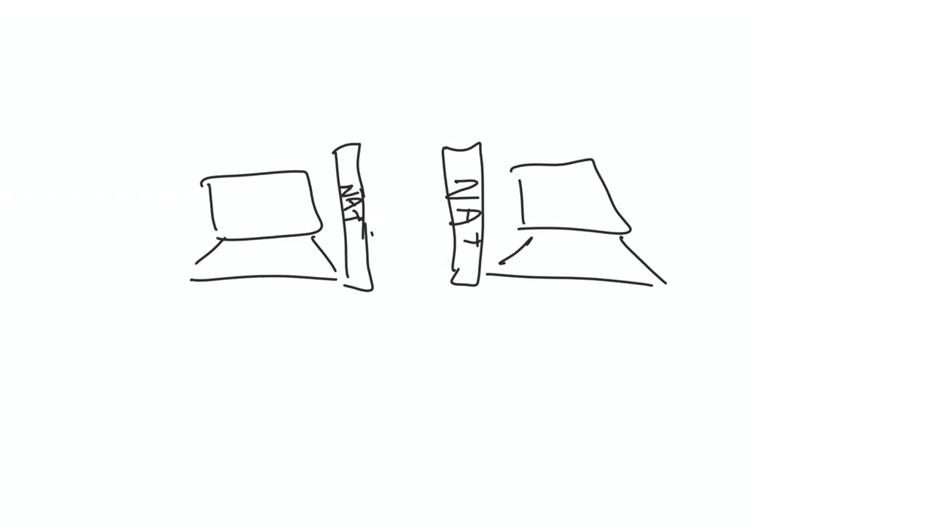
left_click_drag(321, 217, 416, 199)
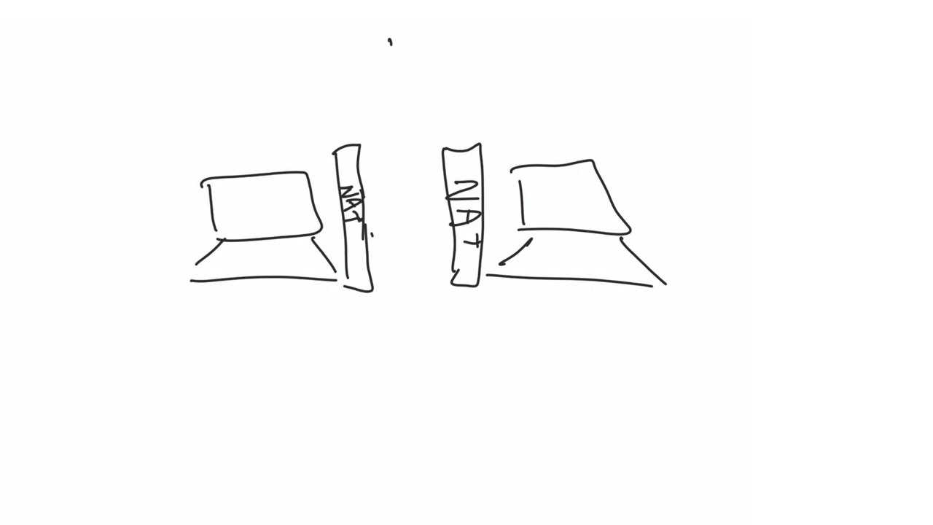
Add a 'Relay' box above a wavy 'Internet' line with red arrows to both laptops
type("Relay")
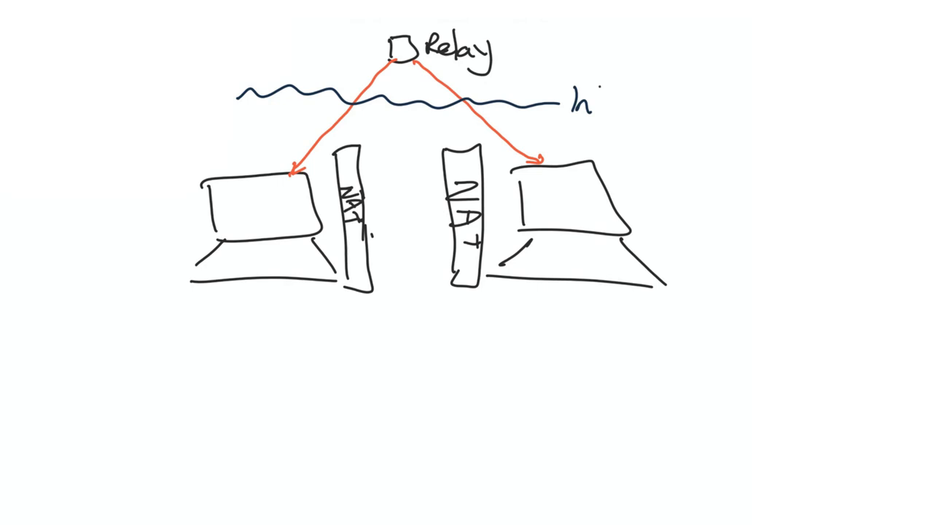
type("Internet")
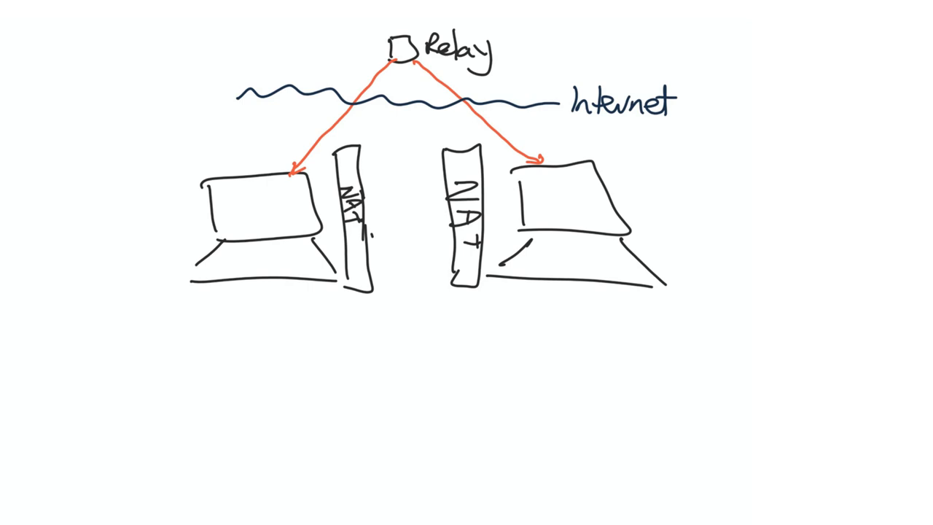
left_click_drag(299, 183, 357, 226)
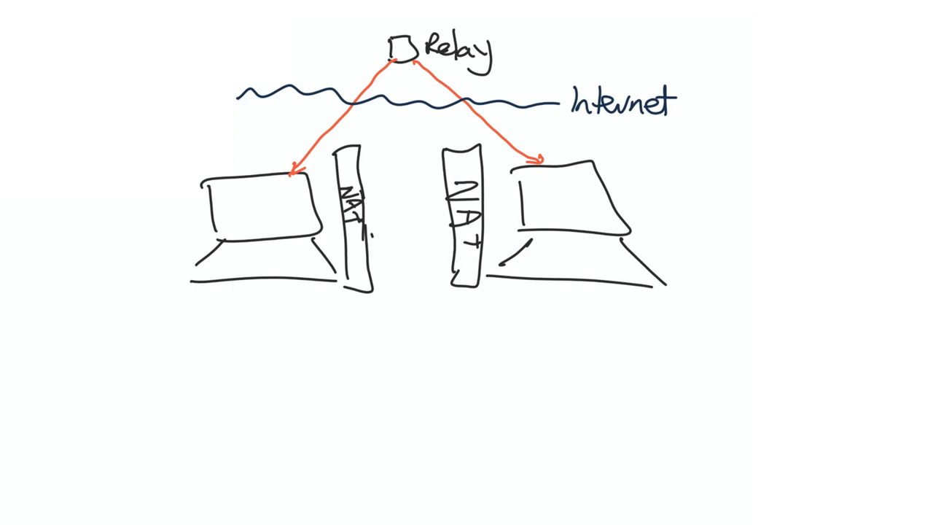
Draw blue dollar signs beside the Relay to mark it as costly
left_click_drag(533, 44, 591, 72)
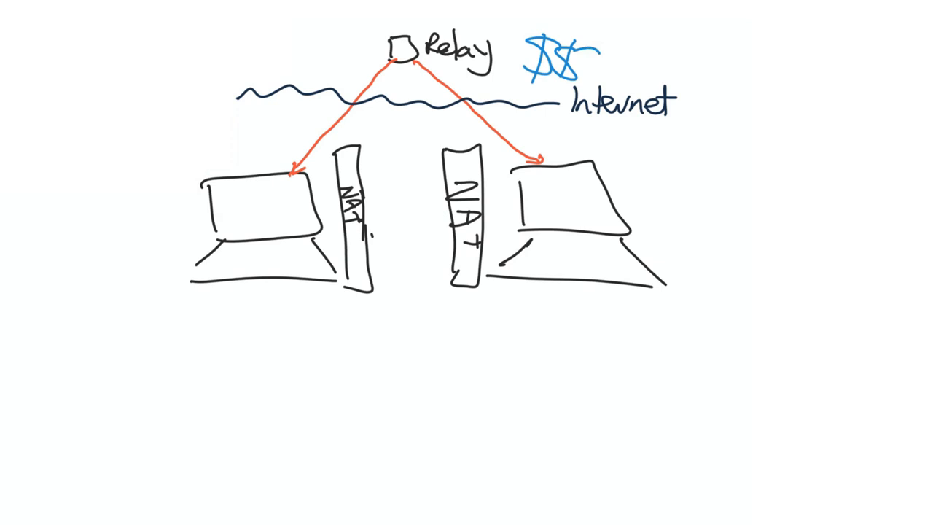
left_click_drag(580, 51, 595, 66)
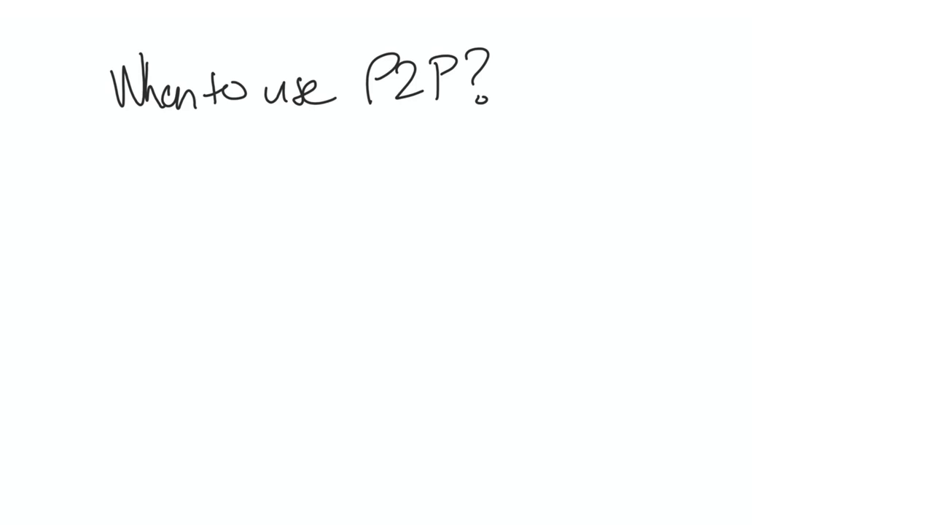
Handwrite three bullets: 'Games where cheating doesn't matter?', '1v1. Relay server', 'Slower type game'
type("Games where cheating doesn't matter?")
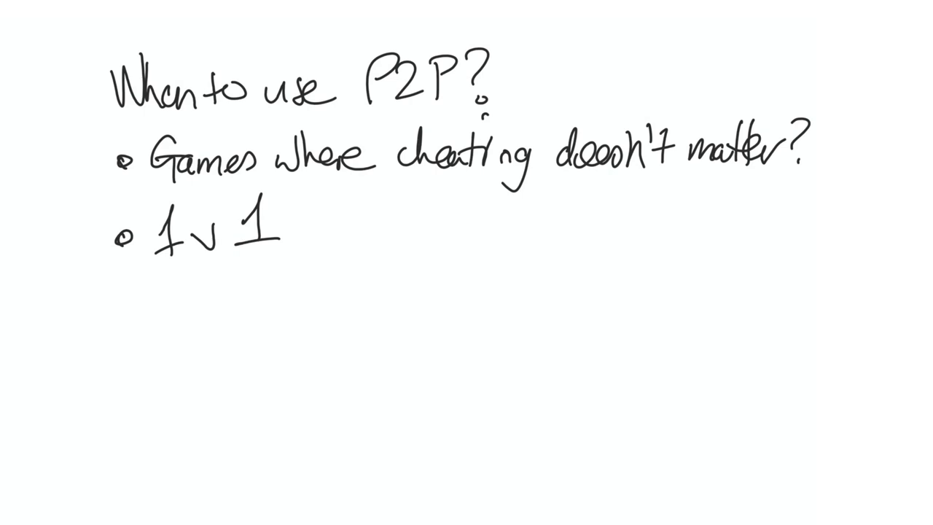
type("Relay serv")
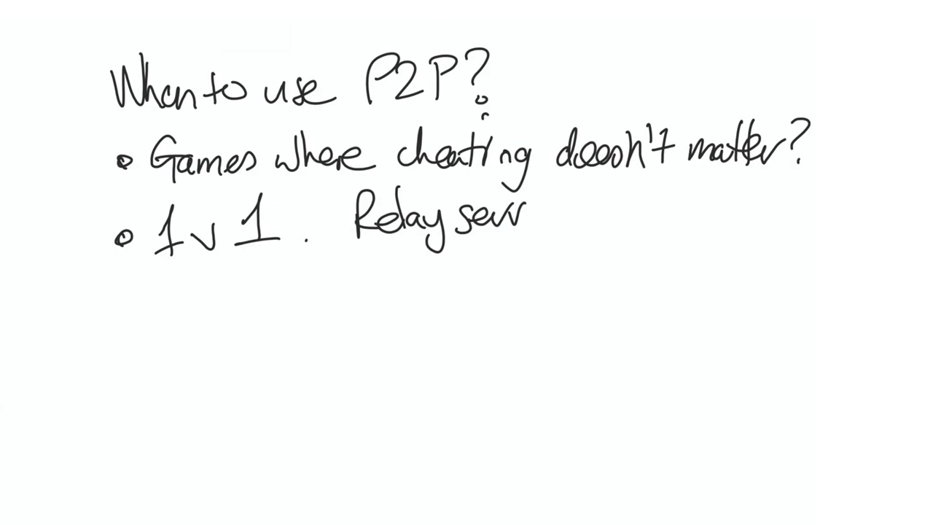
type("Slower type game")
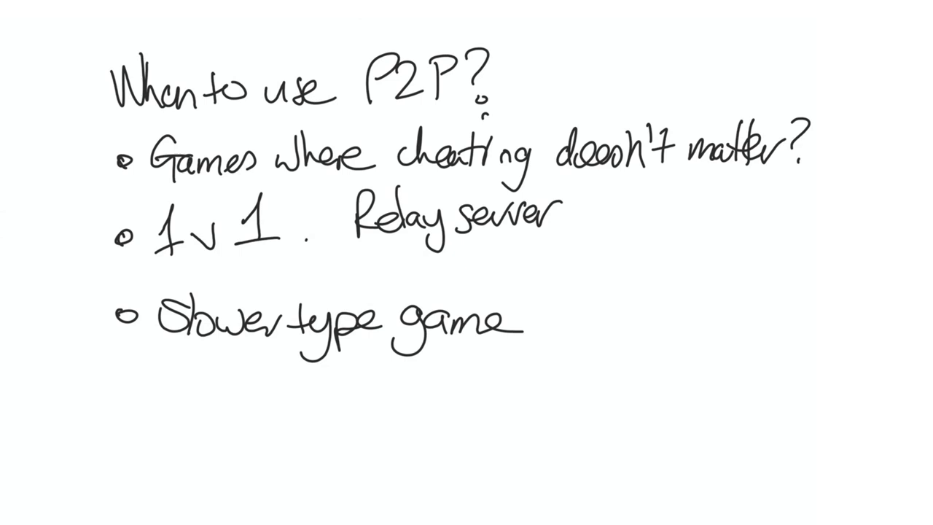